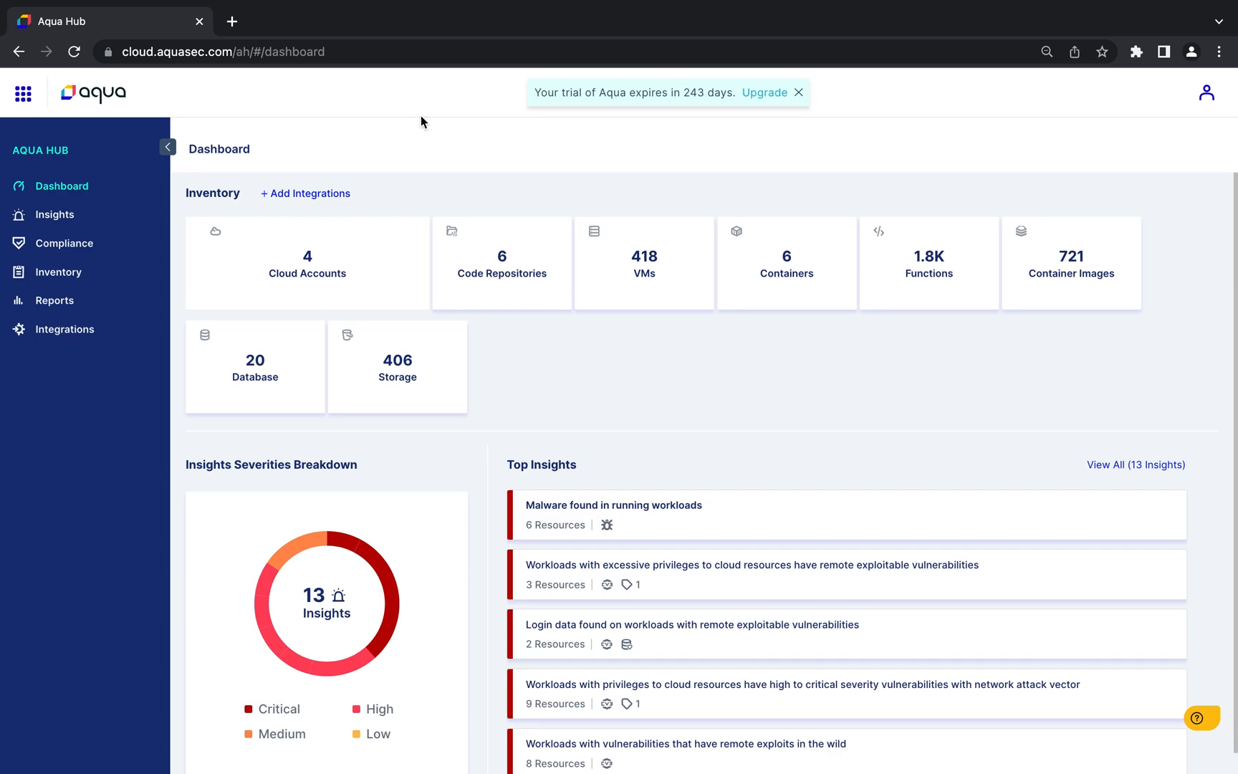
# Step: Switch to Workload Protection and show the Assurance Policies policy-type choices
pyautogui.click(23, 92)
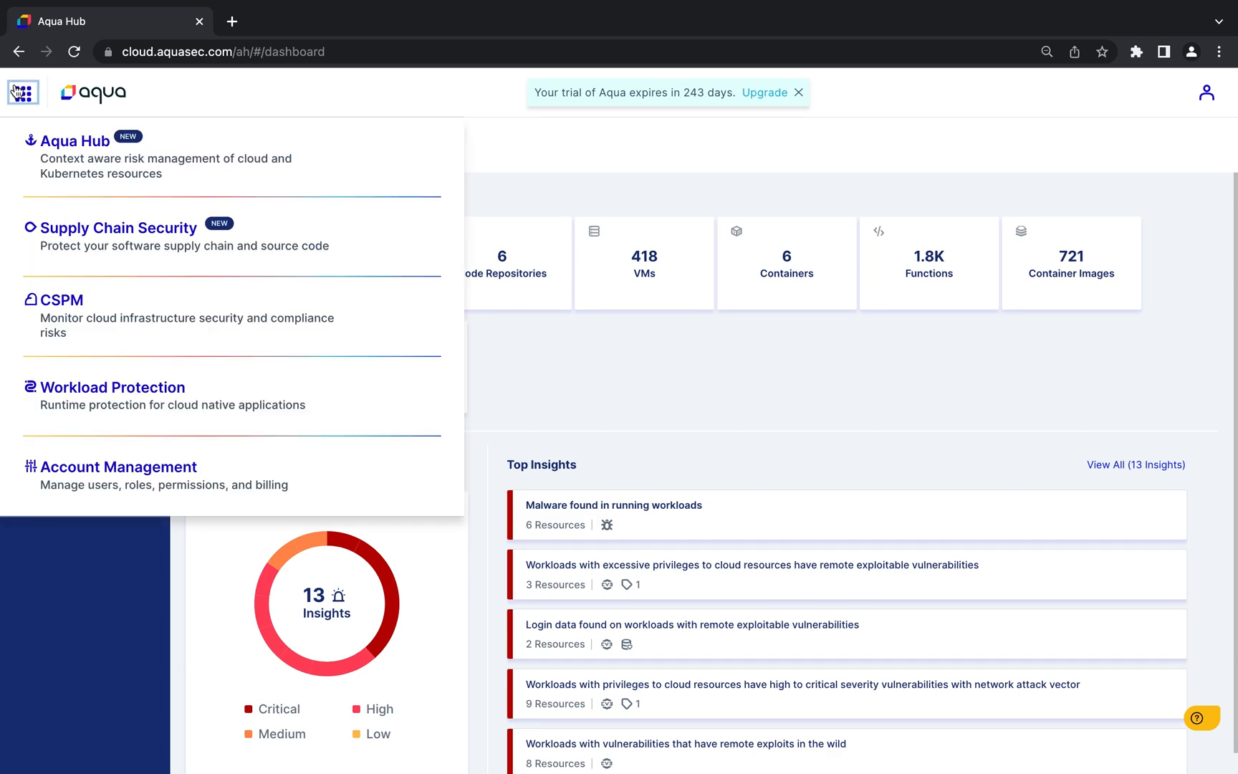
pyautogui.click(111, 387)
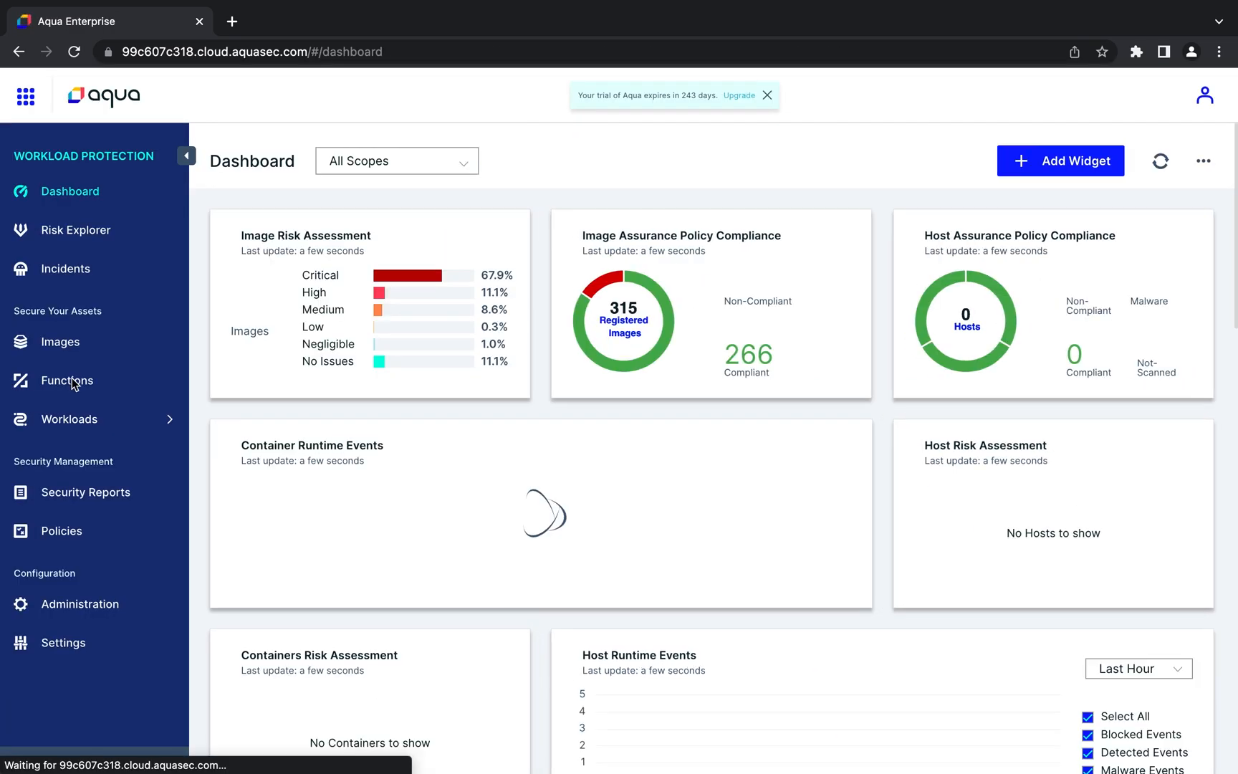
pyautogui.click(60, 529)
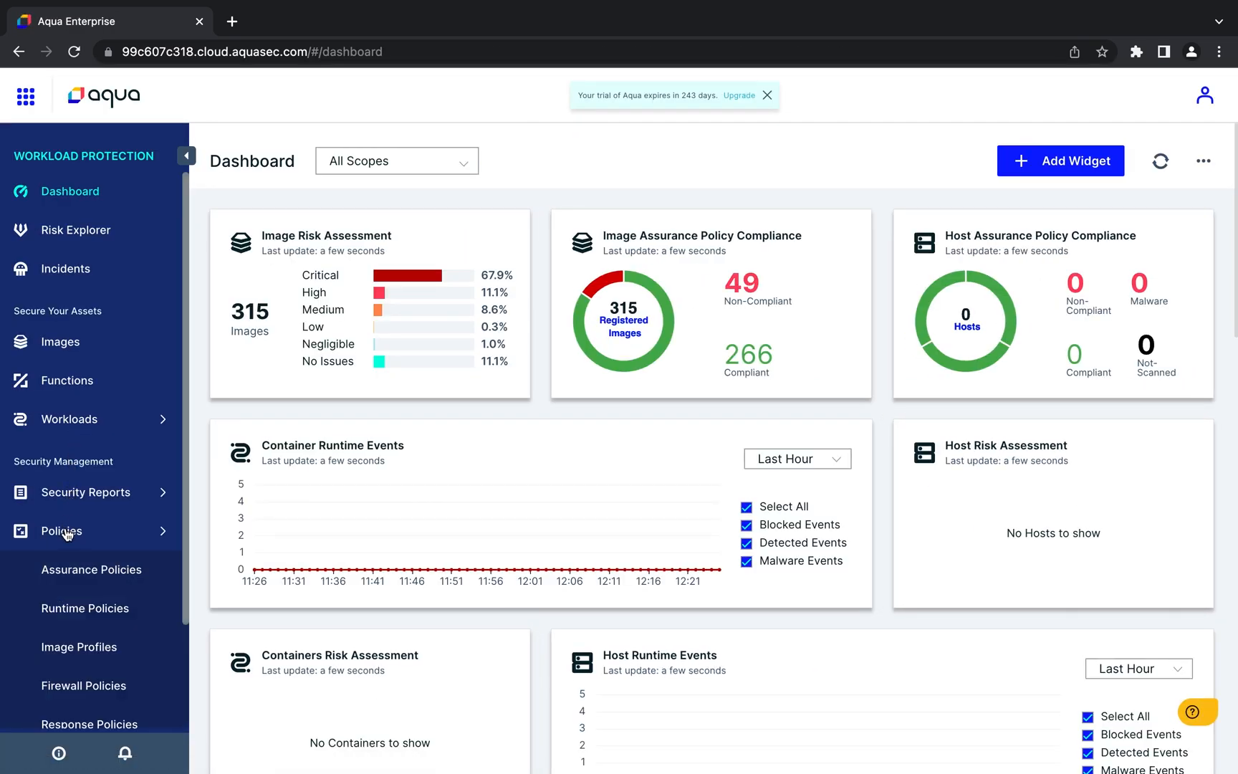
pyautogui.click(91, 570)
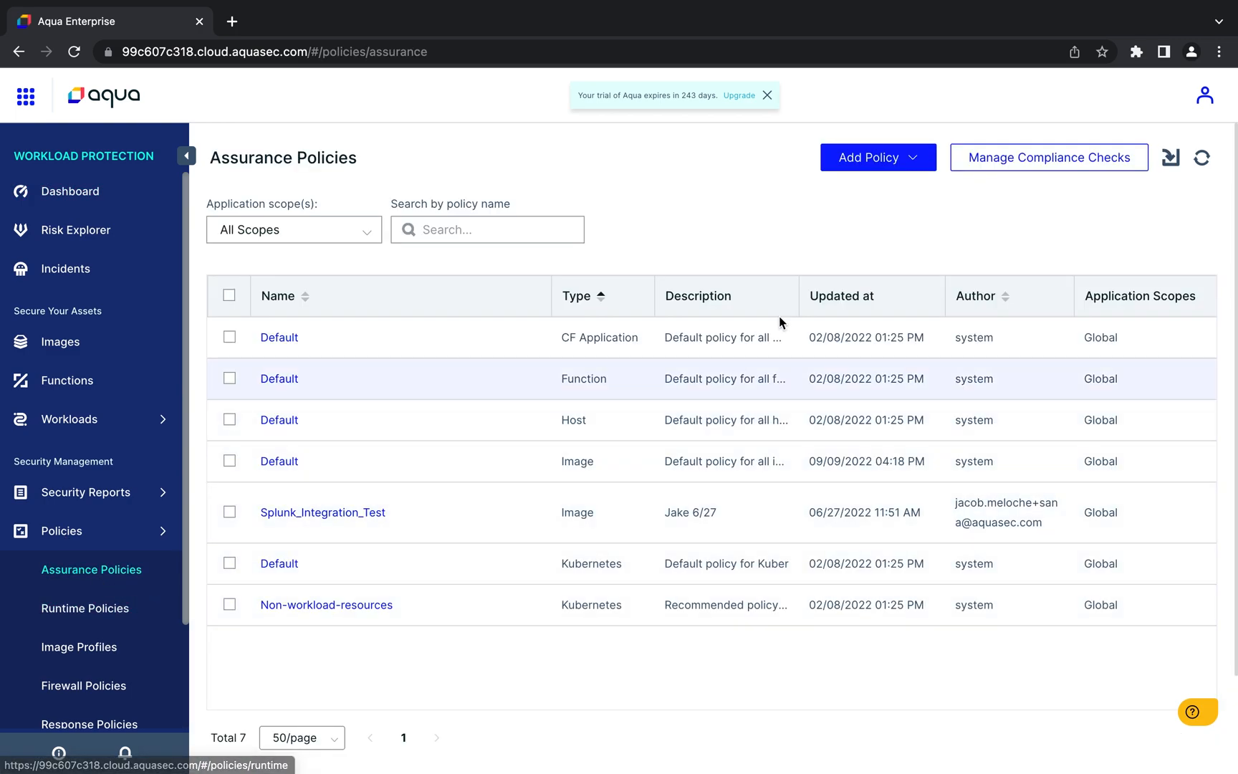
pyautogui.click(875, 157)
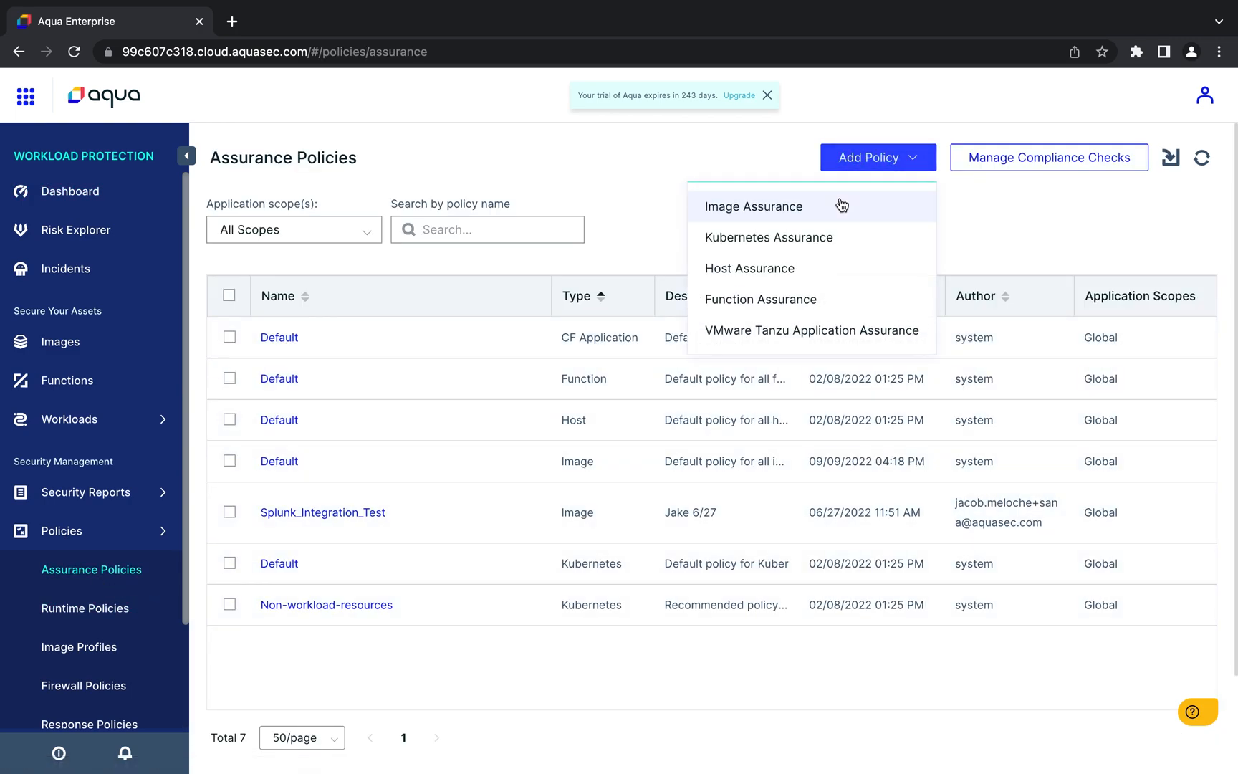
# Step: Start an Image Assurance policy named BlockOpenSSL, described as an OpenSSL 3.0.0 - 3.0.7 package block
pyautogui.click(752, 206)
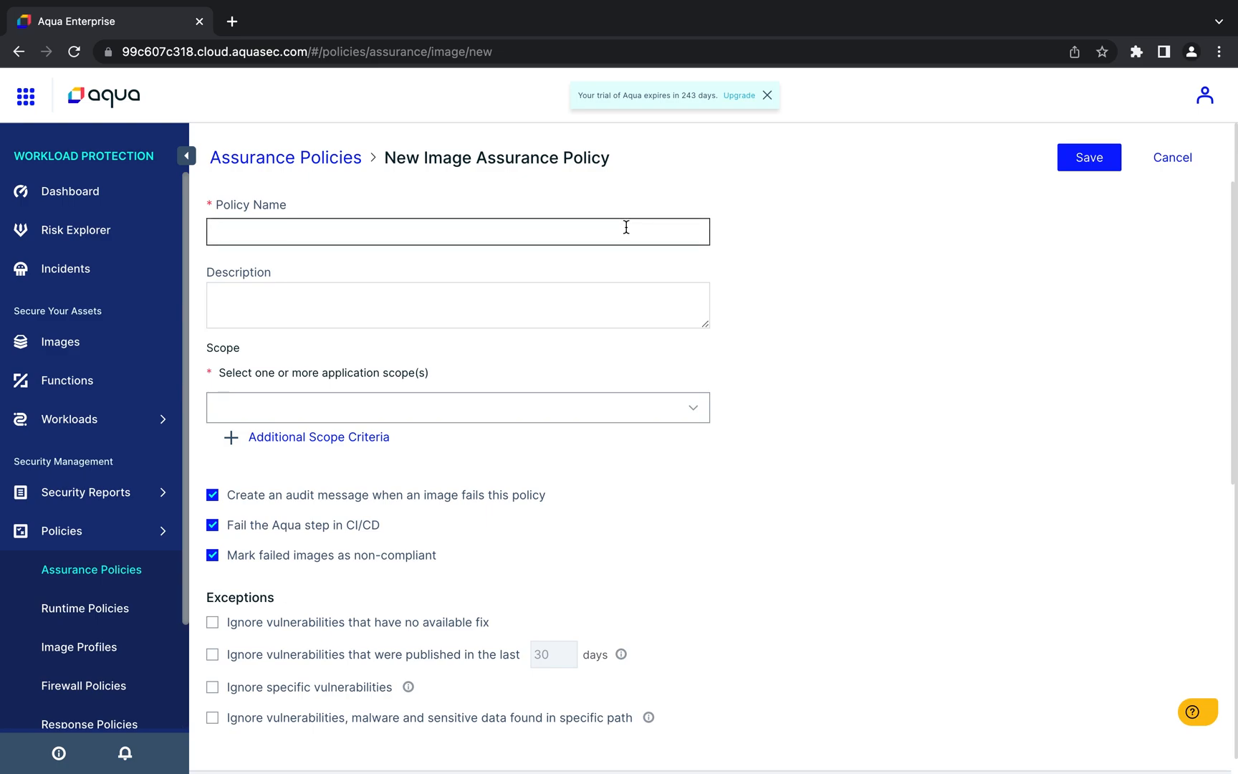
pyautogui.write('BlockOpenSSL')
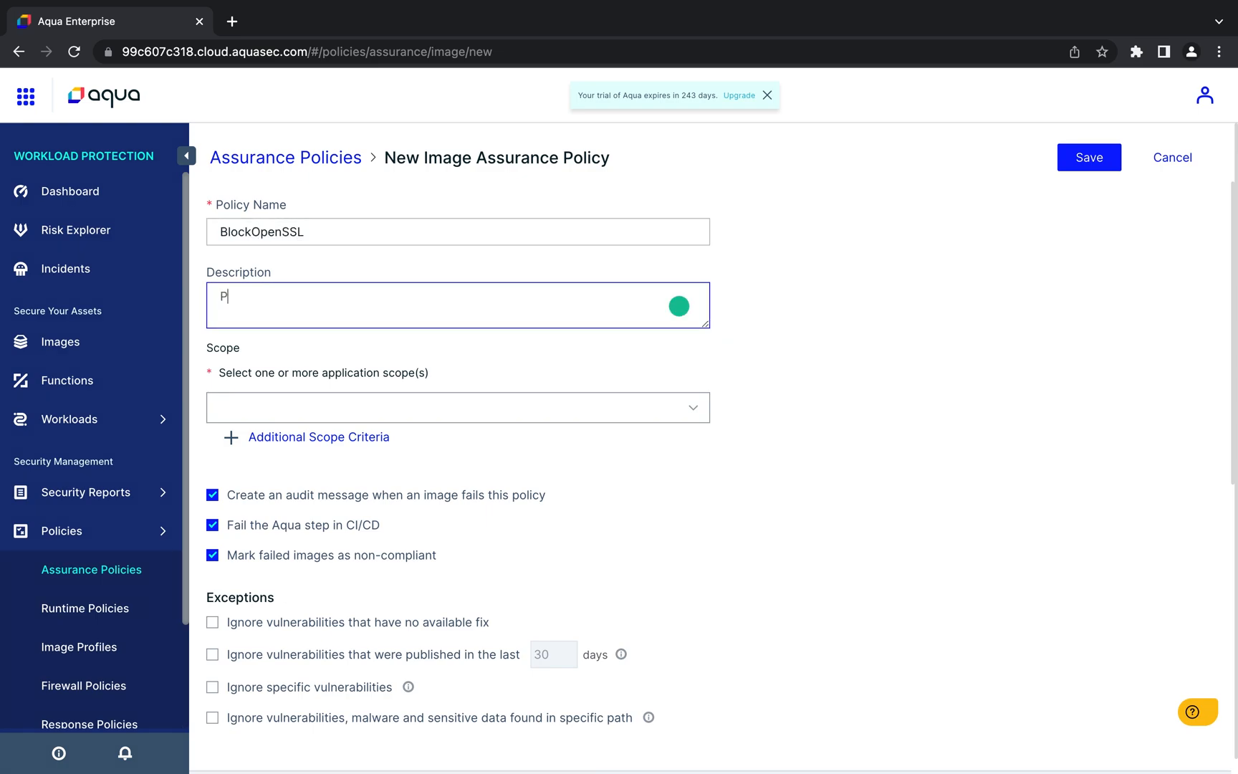
pyautogui.write('ackage b')
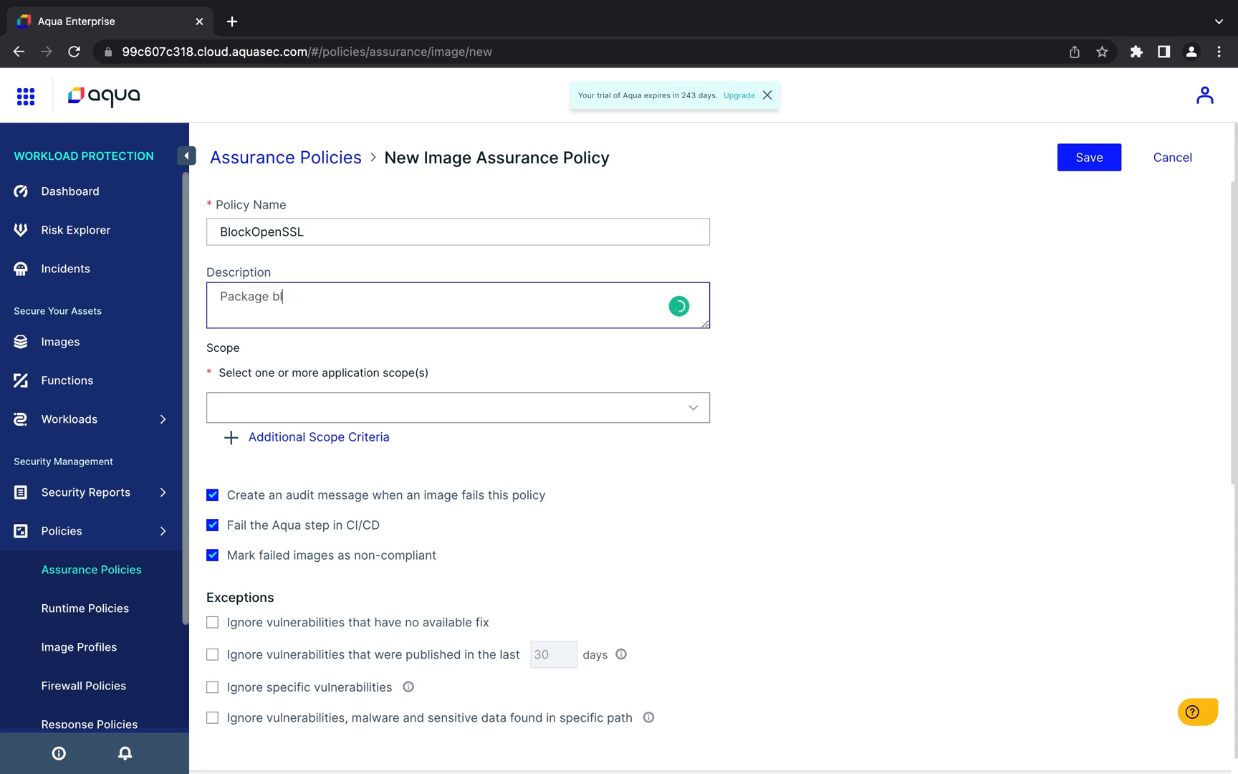
pyautogui.write('lock for')
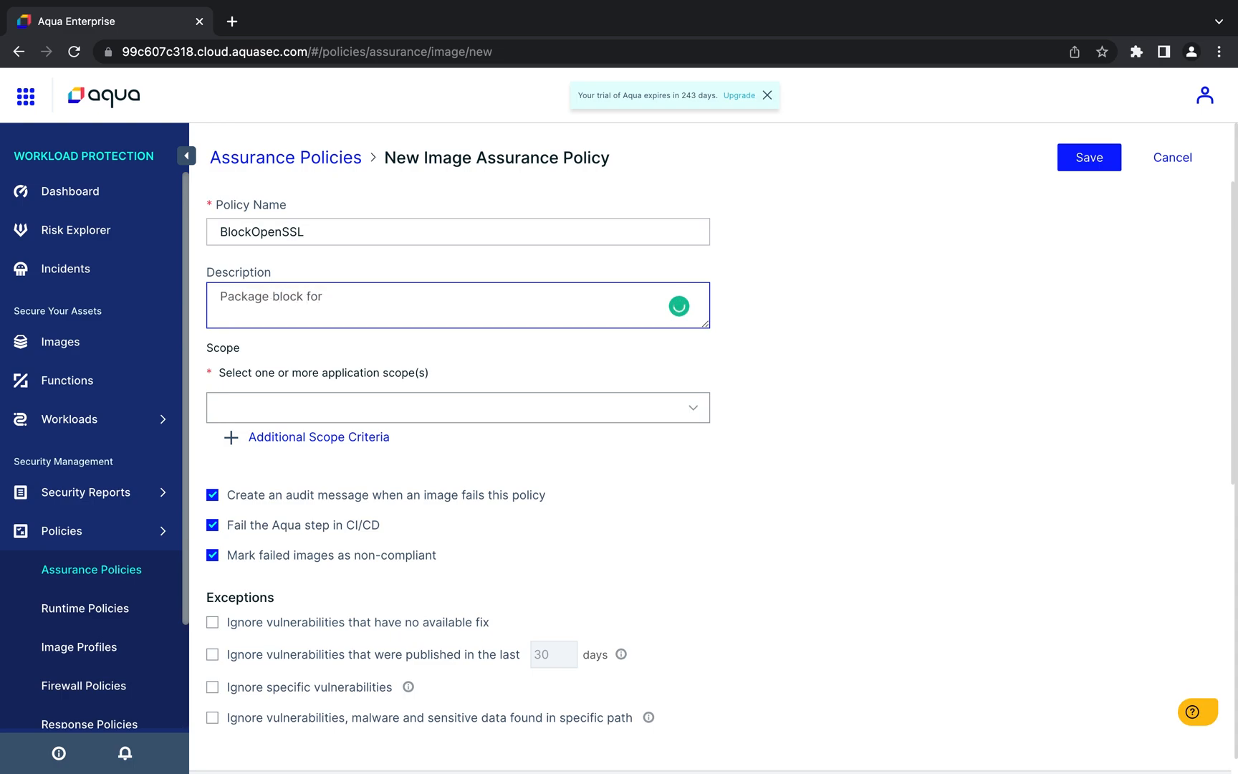
pyautogui.write('OpenSSL')
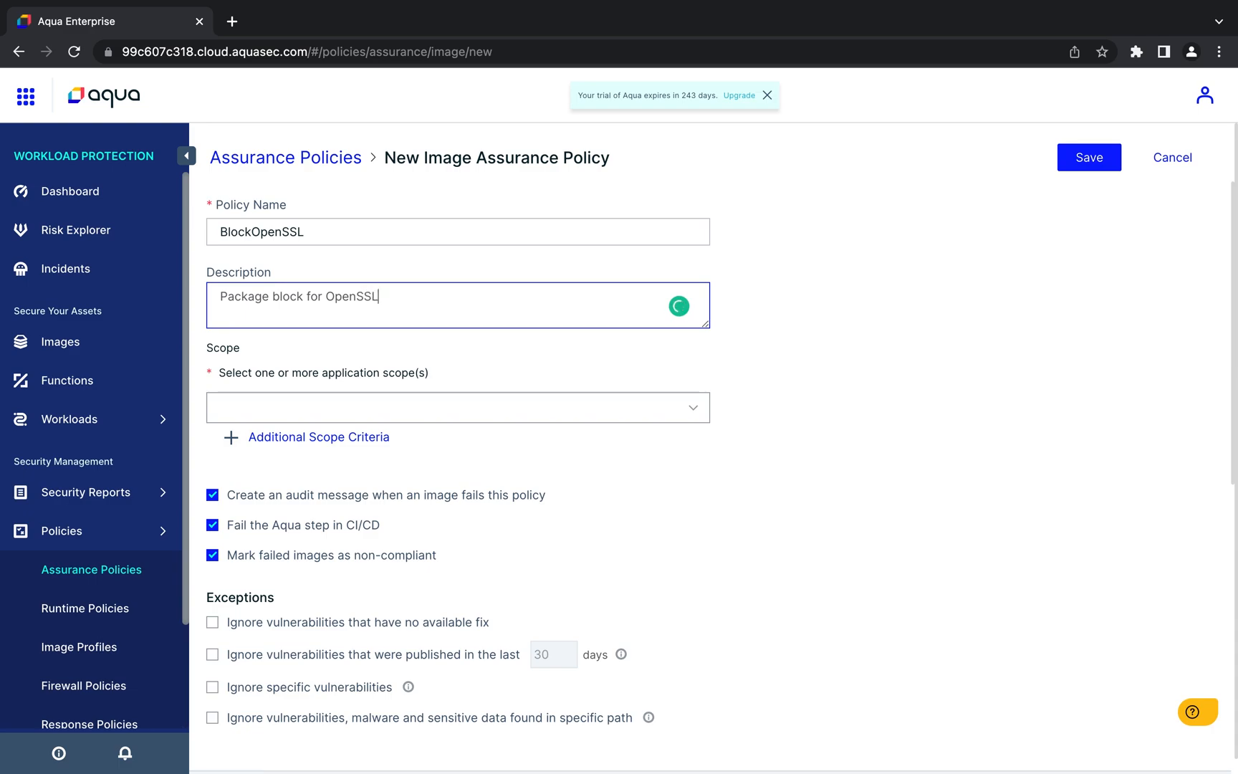
pyautogui.write('3.0.0')
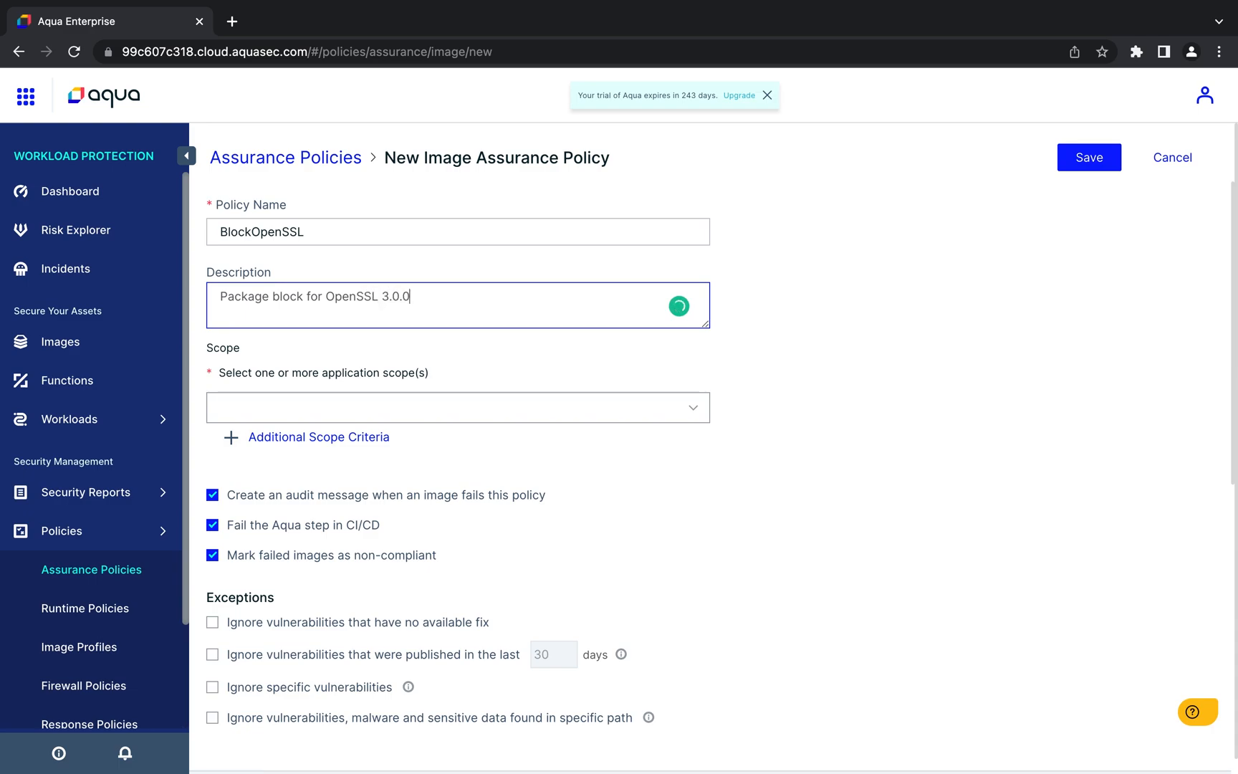
pyautogui.write('- 3')
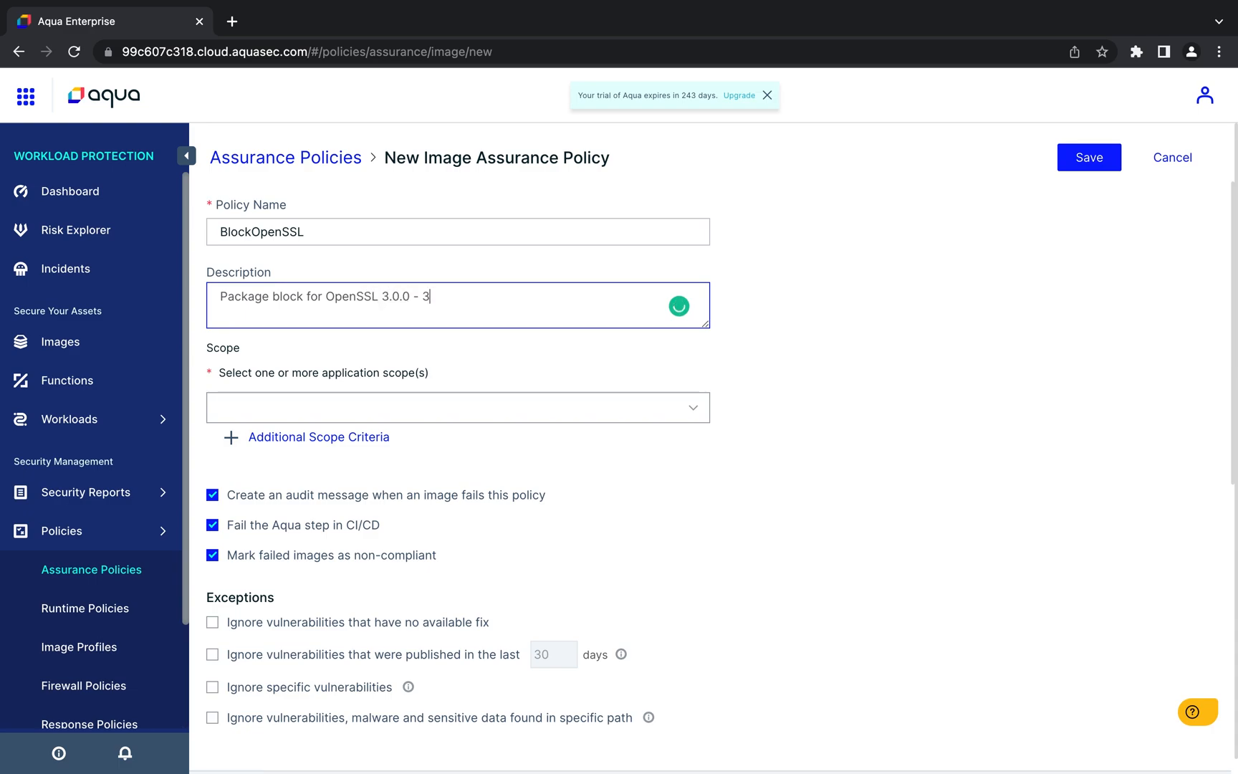
pyautogui.write('.0.7')
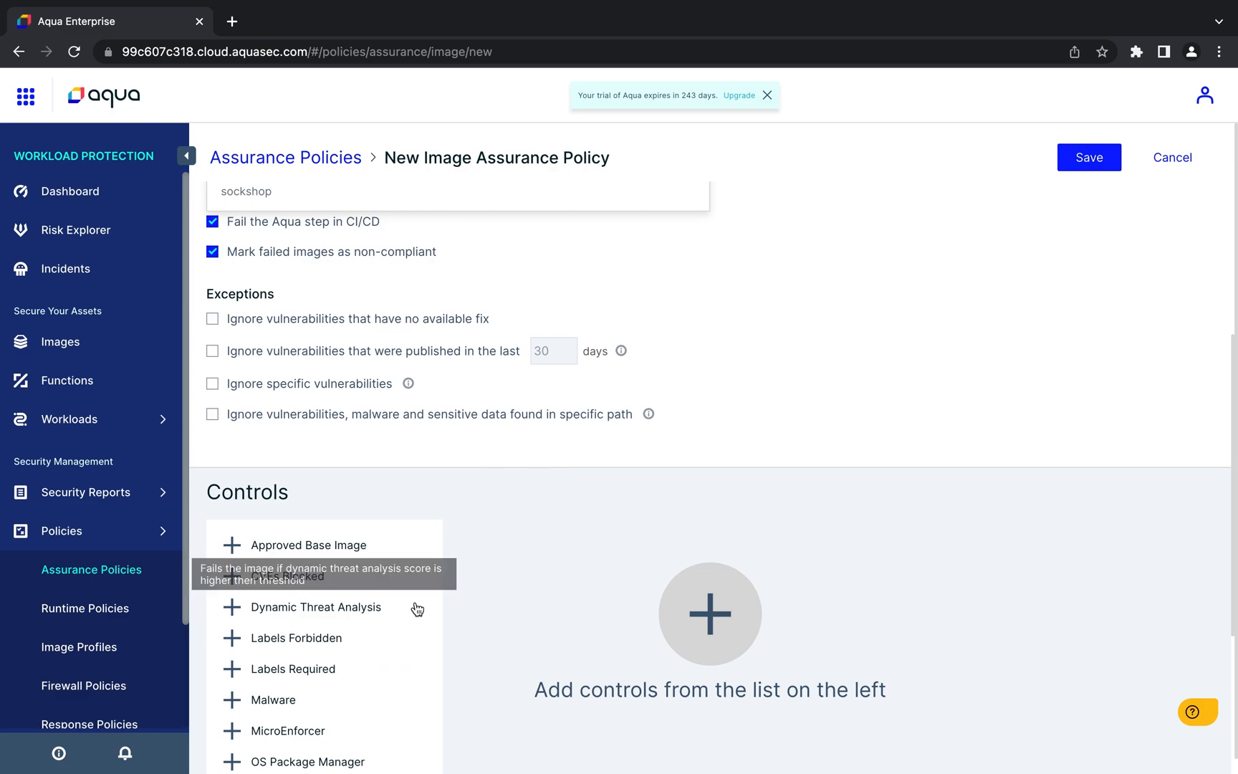
# Step: Add a Packages Blocked control blocking openssl Equal To 3.0.0
pyautogui.click(300, 578)
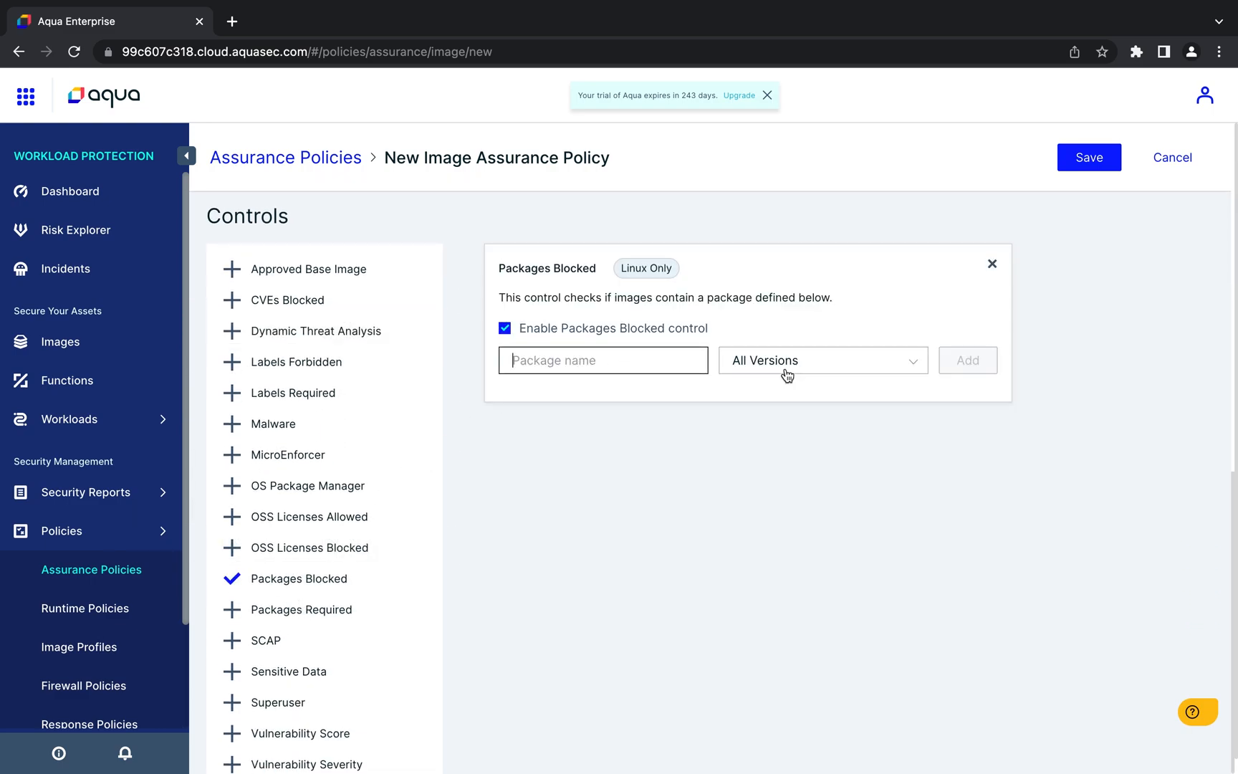
pyautogui.write('openssl')
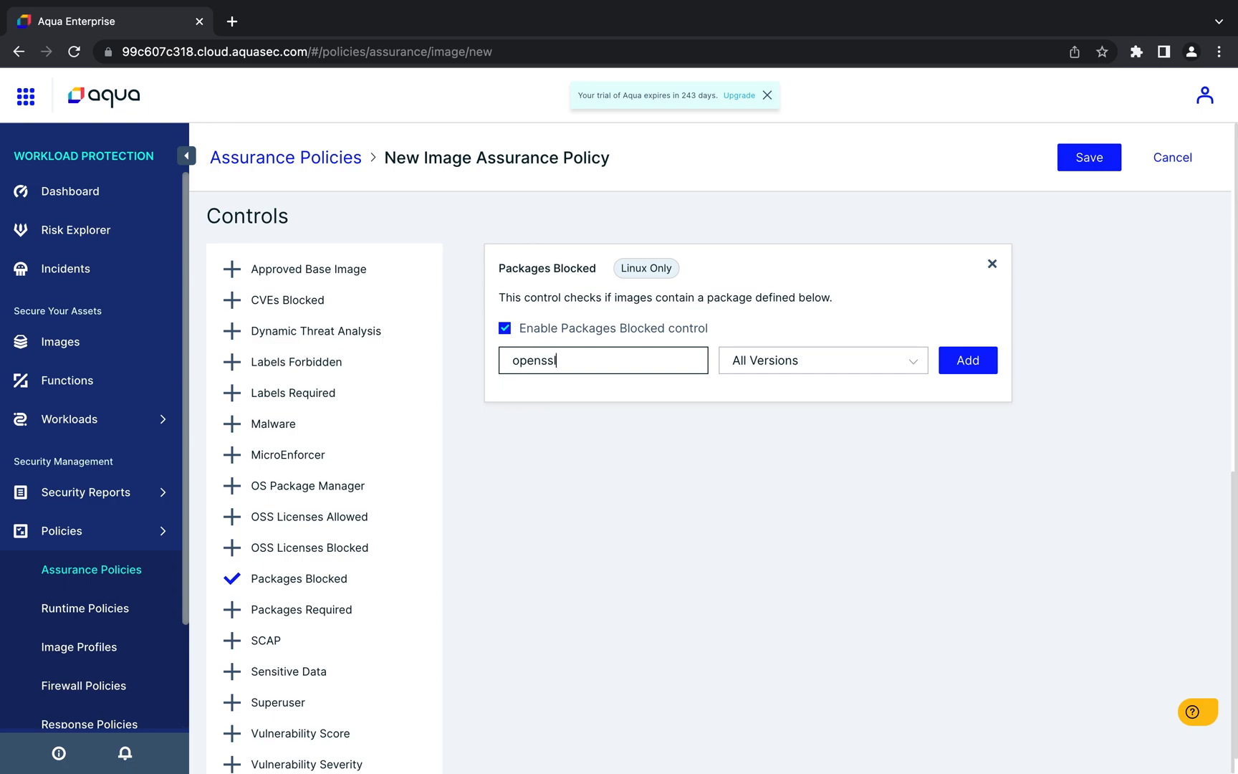
pyautogui.click(821, 360)
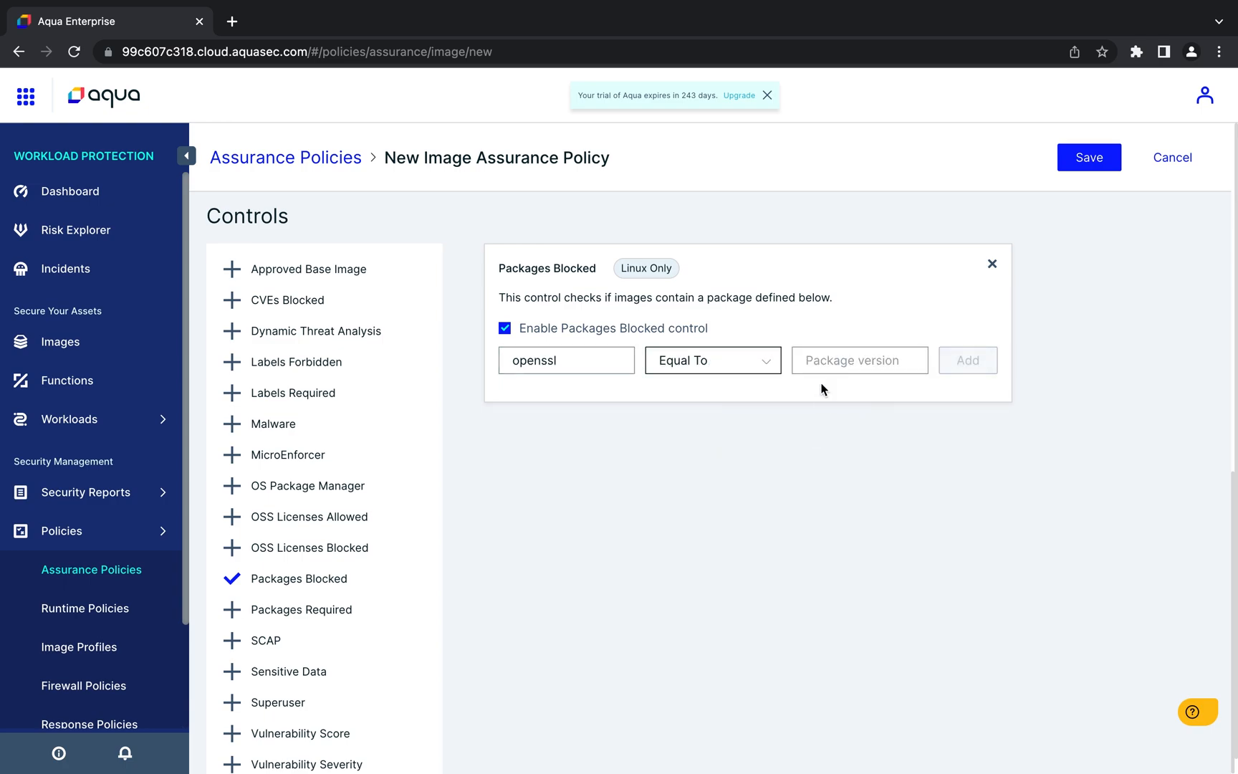
pyautogui.write('3.0')
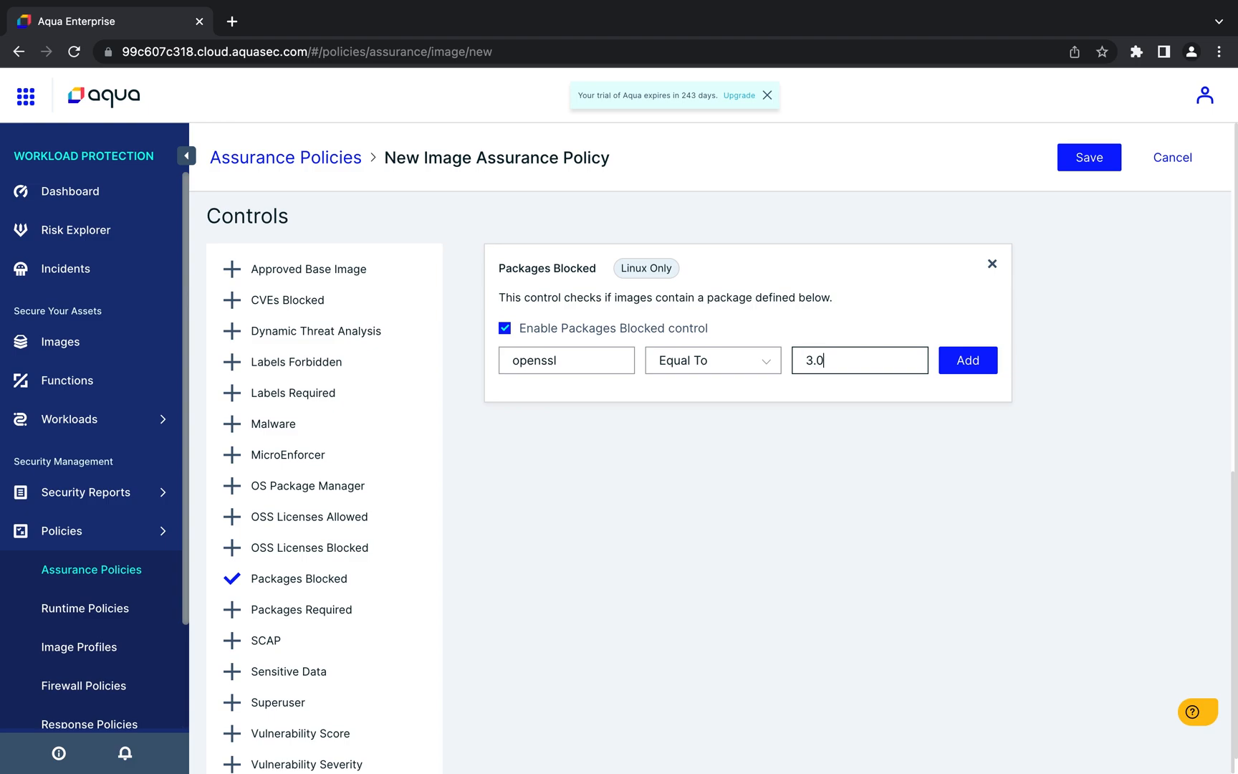
pyautogui.click(967, 360)
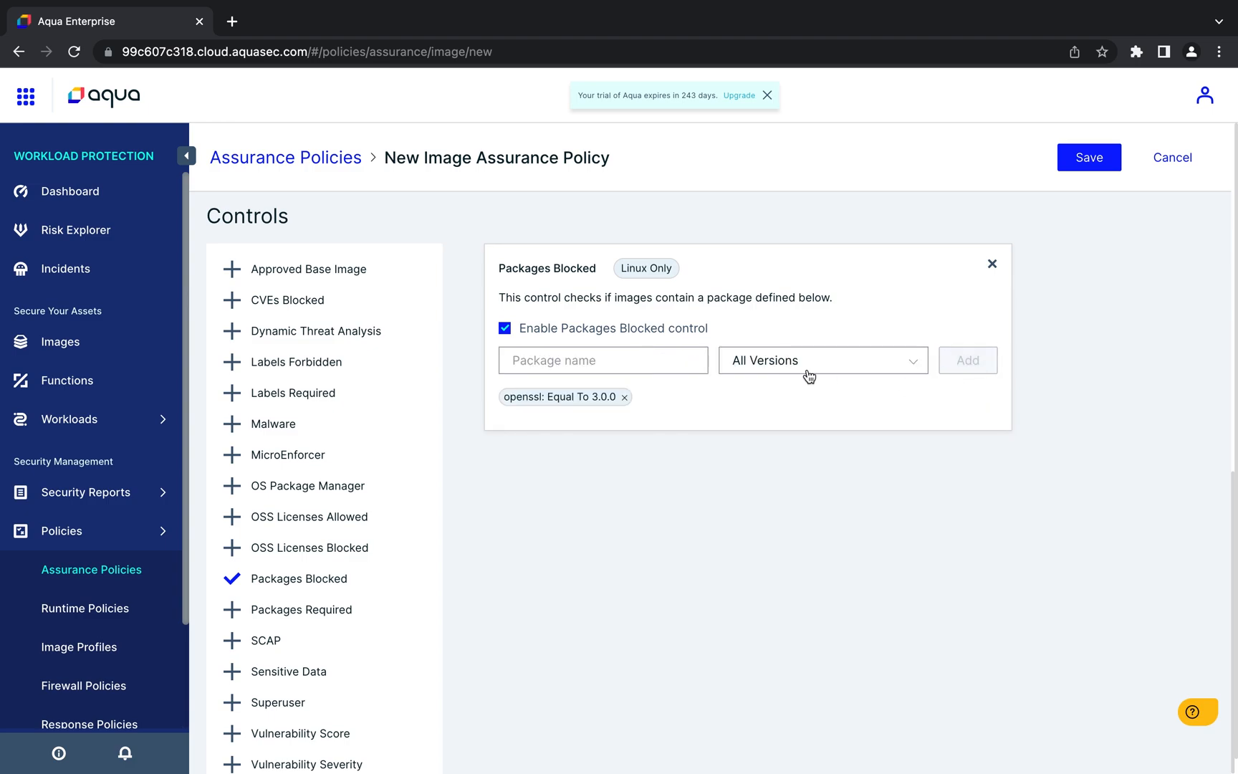
# Step: Add a second openssl block rule for versions Greater Than 3.0.0
pyautogui.write('openssl')
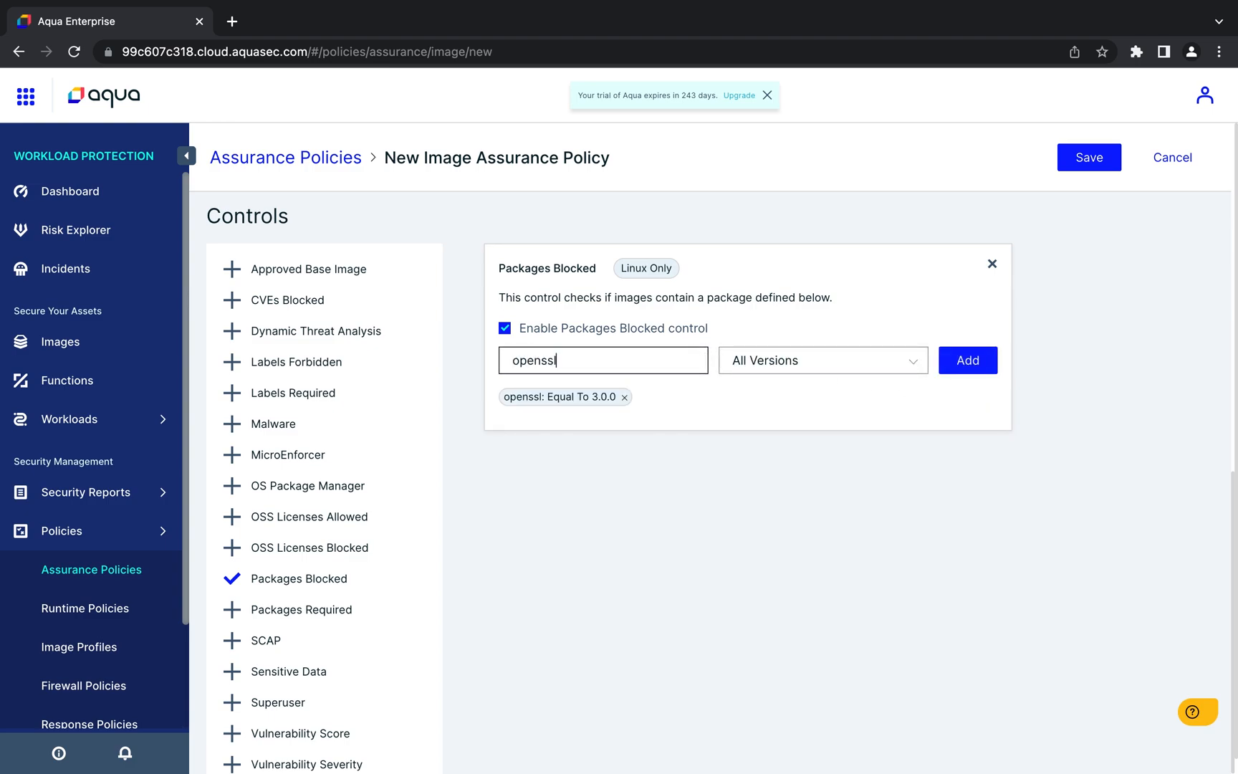
pyautogui.click(821, 360)
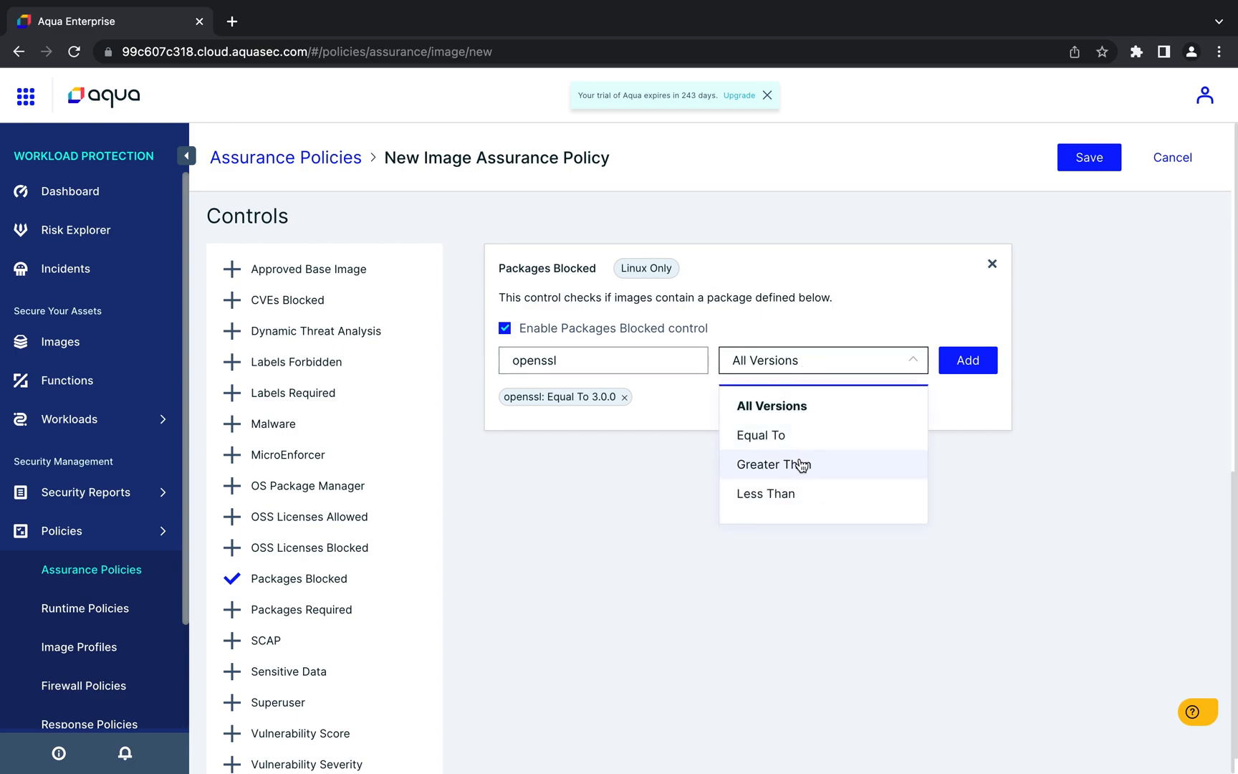
pyautogui.click(773, 464)
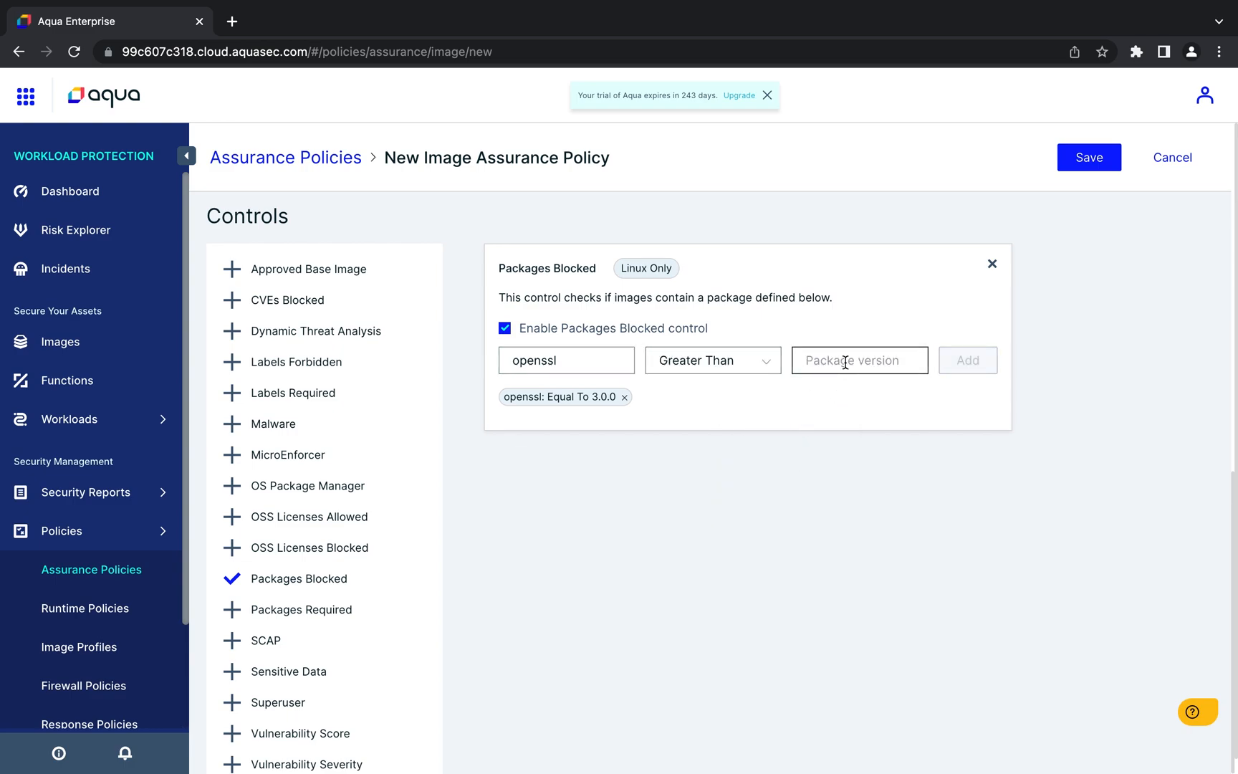
pyautogui.write('3.0.0')
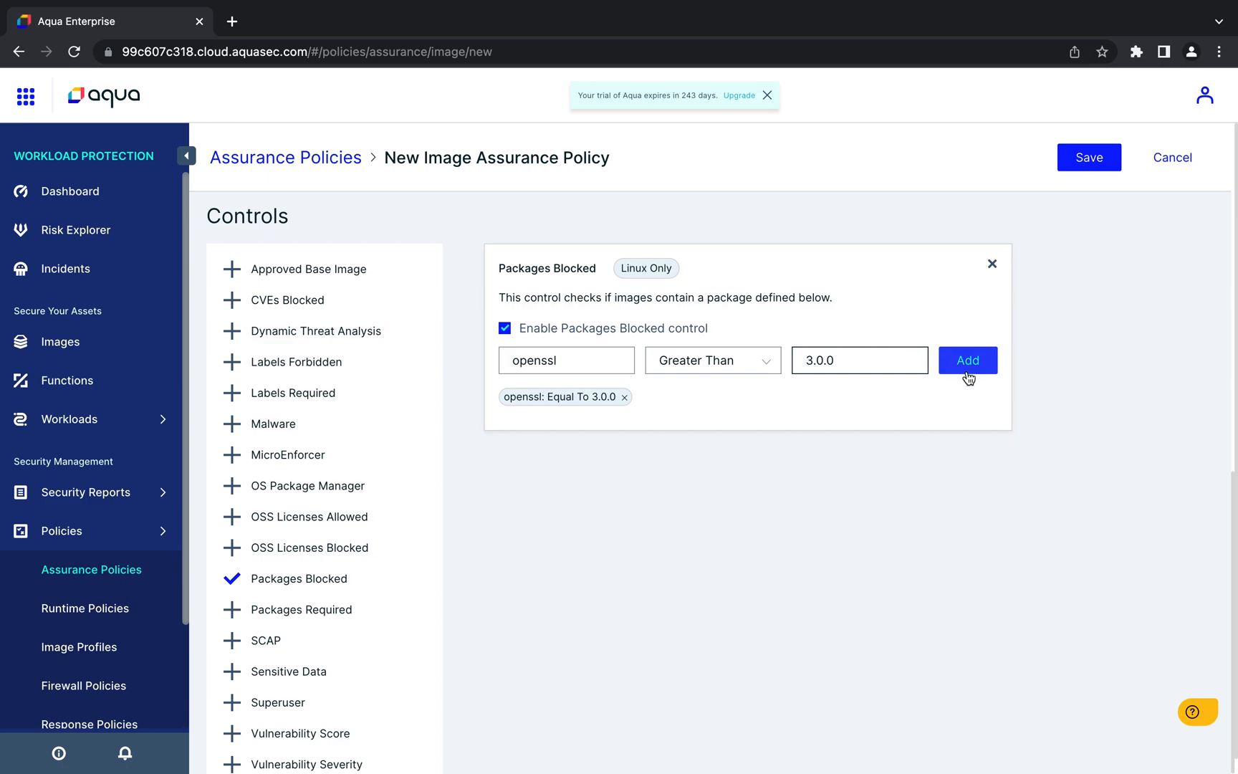
pyautogui.click(967, 360)
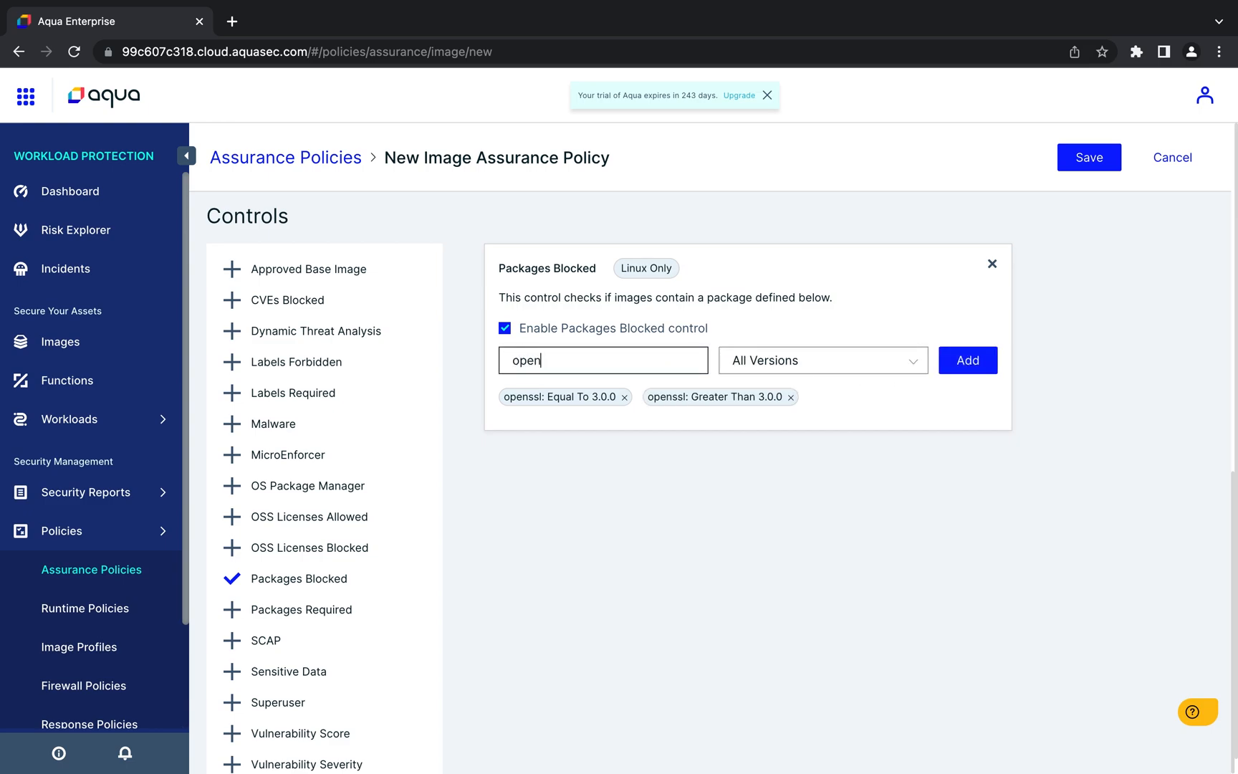
# Step: Fill in an openssl Less Than 3.0.7 rule and return to the top
pyautogui.click(822, 361)
pyautogui.write('3')
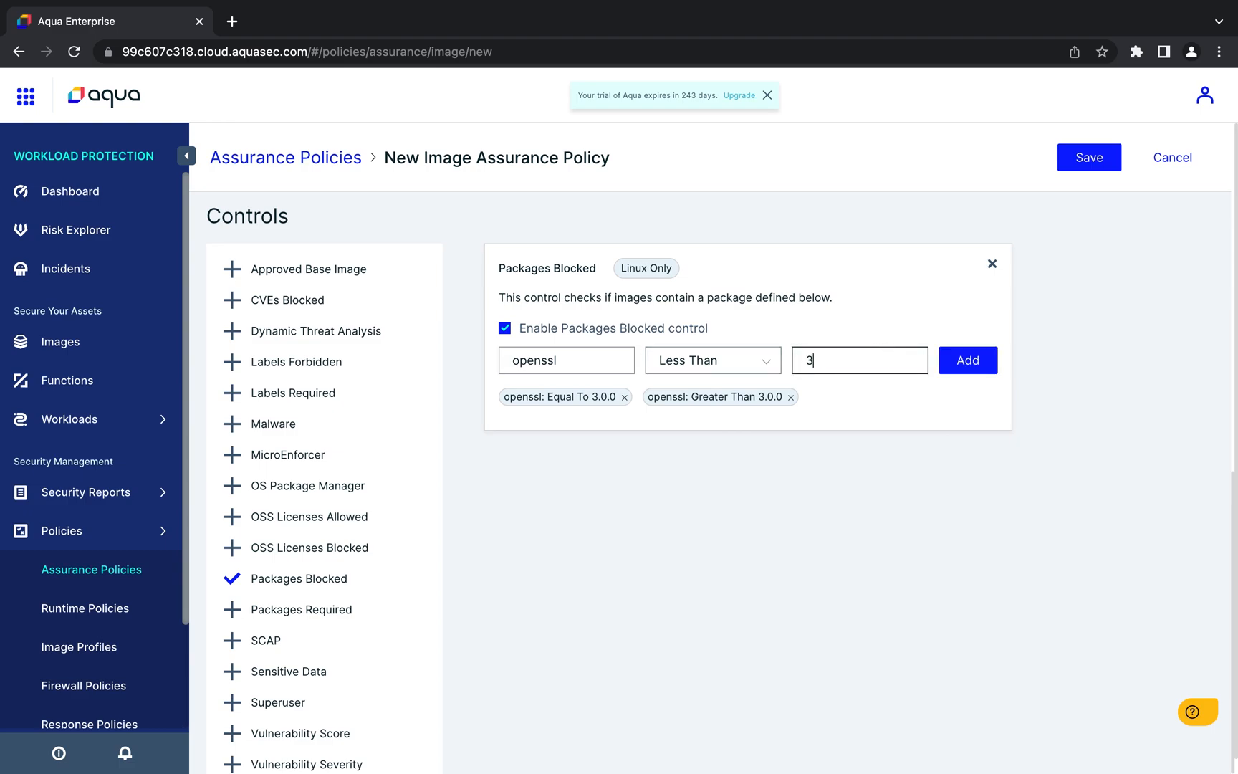
pyautogui.write('.0.7')
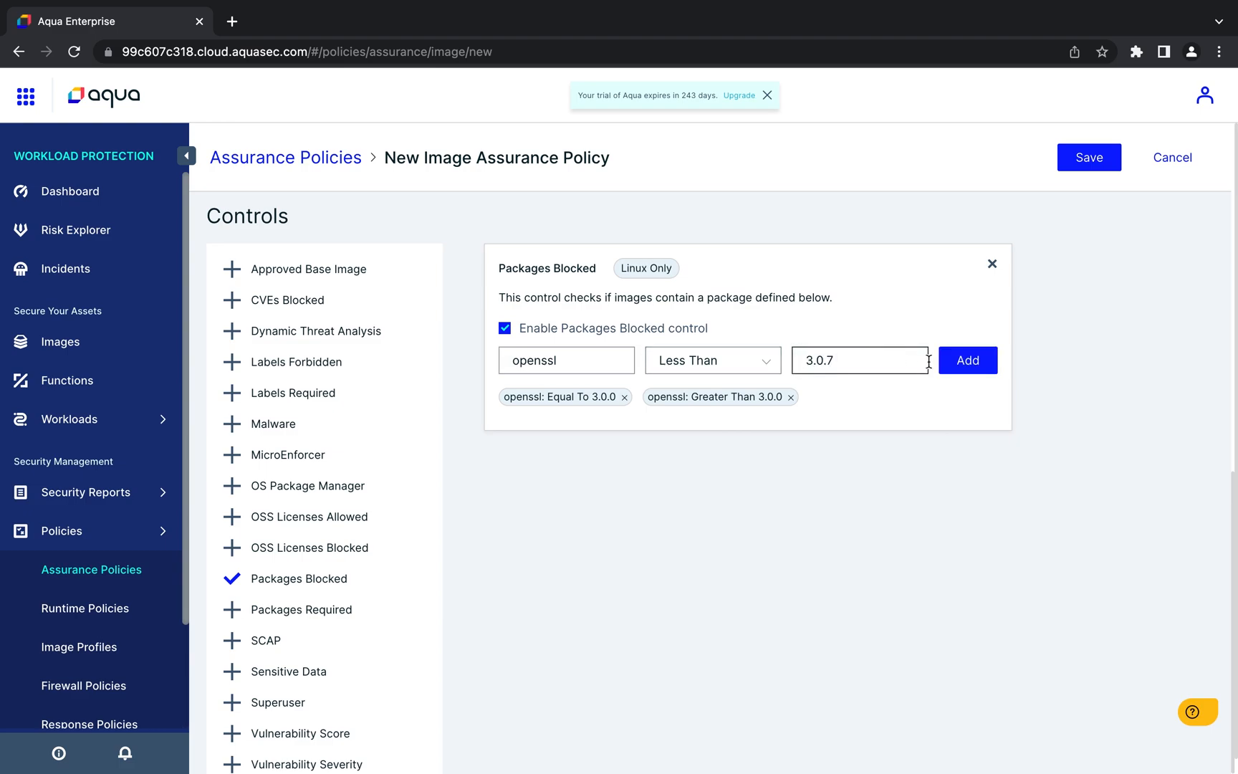
pyautogui.scroll(3)
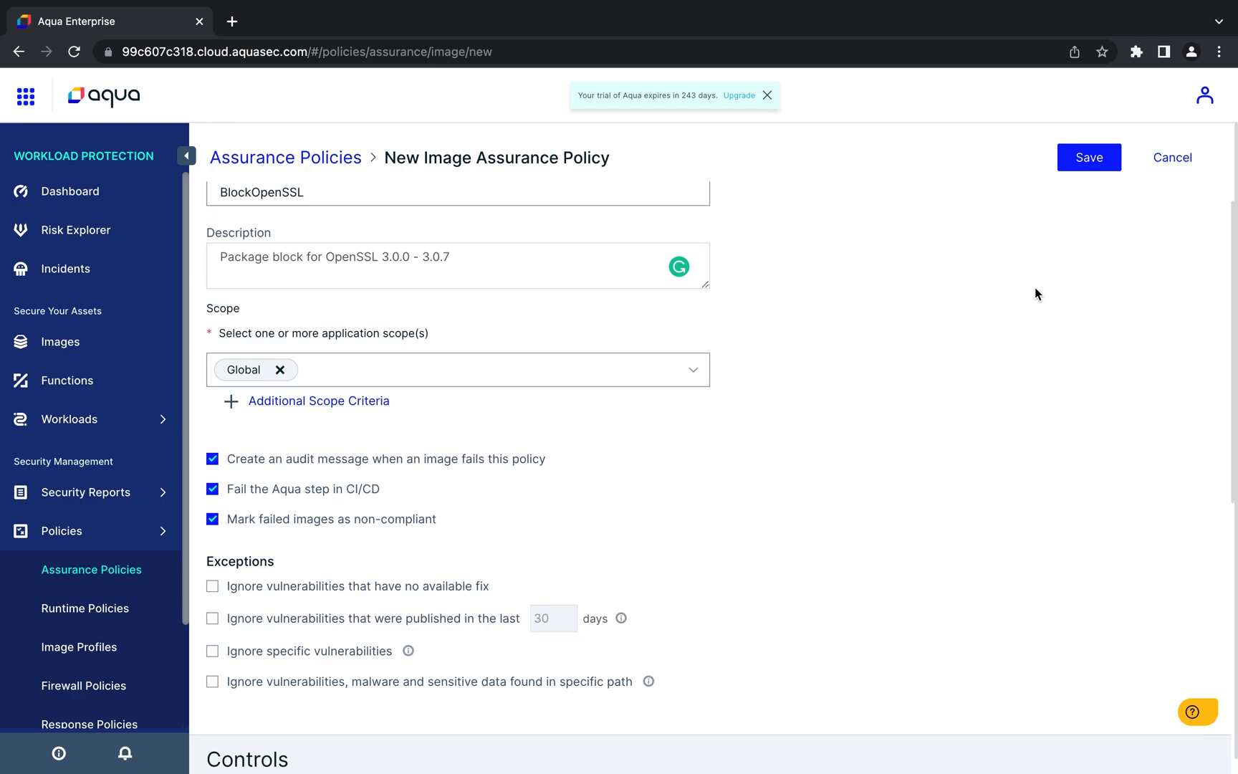
# Step: Save BlockOpenSSL and scroll through the images failing it to nginx:latest
pyautogui.click(1089, 156)
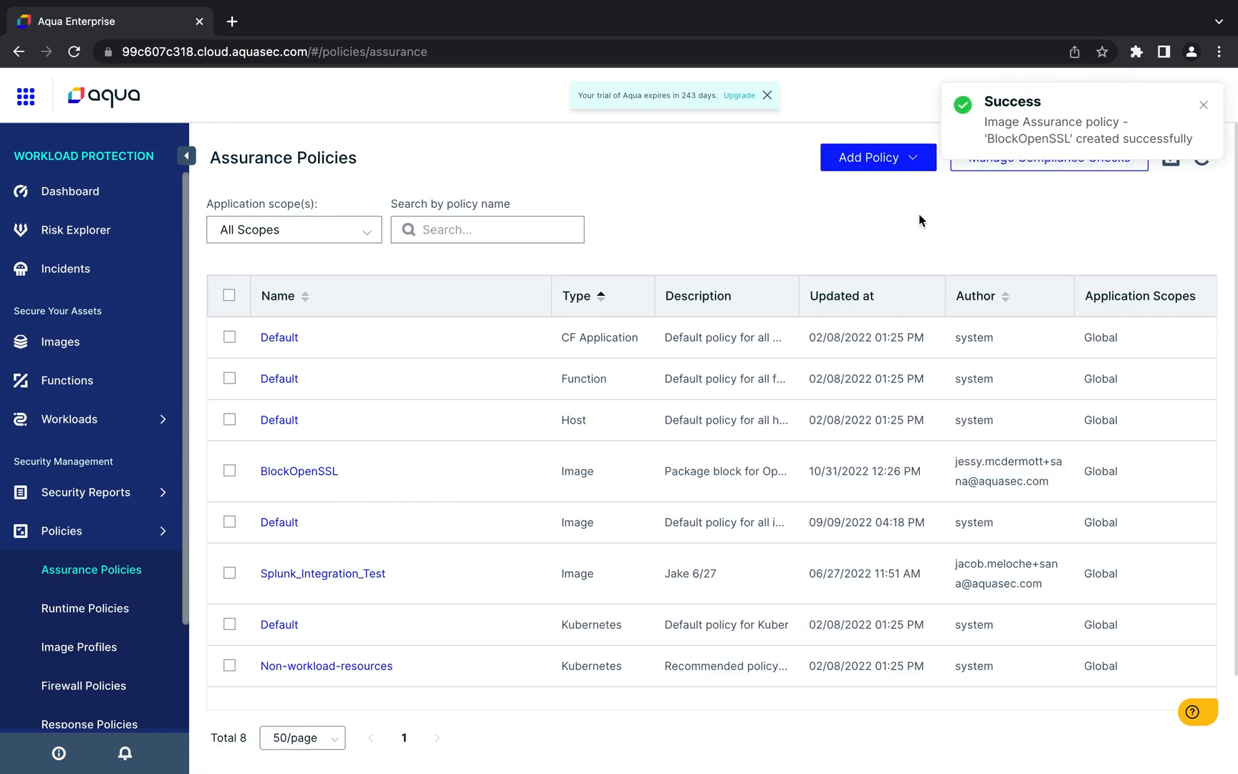
pyautogui.click(59, 341)
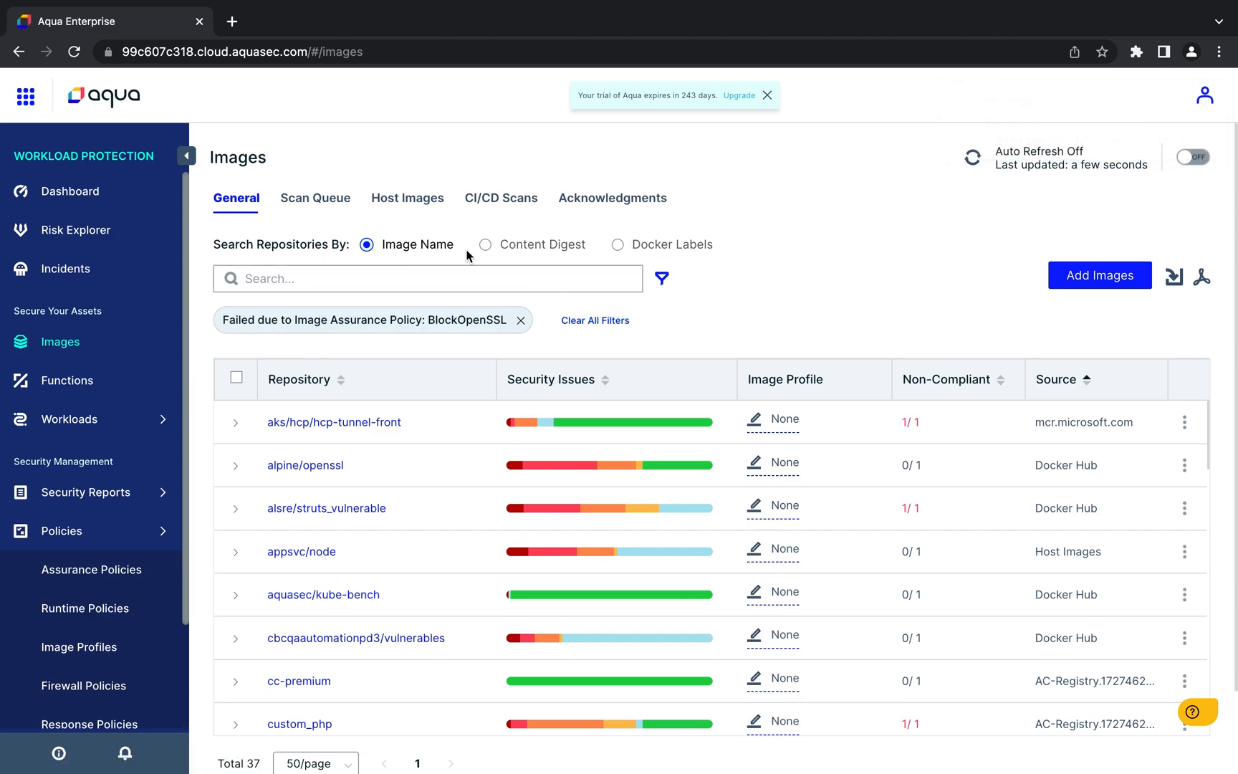
pyautogui.scroll(-3)
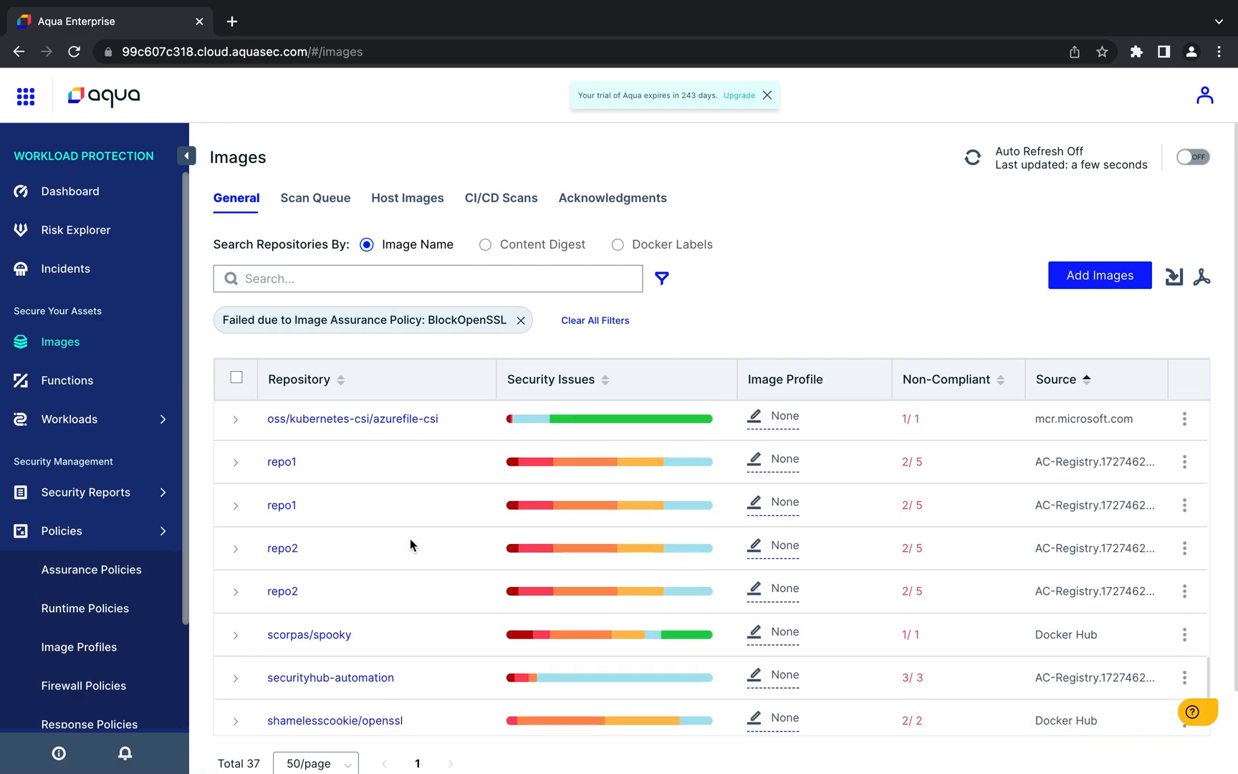
pyautogui.scroll(-3)
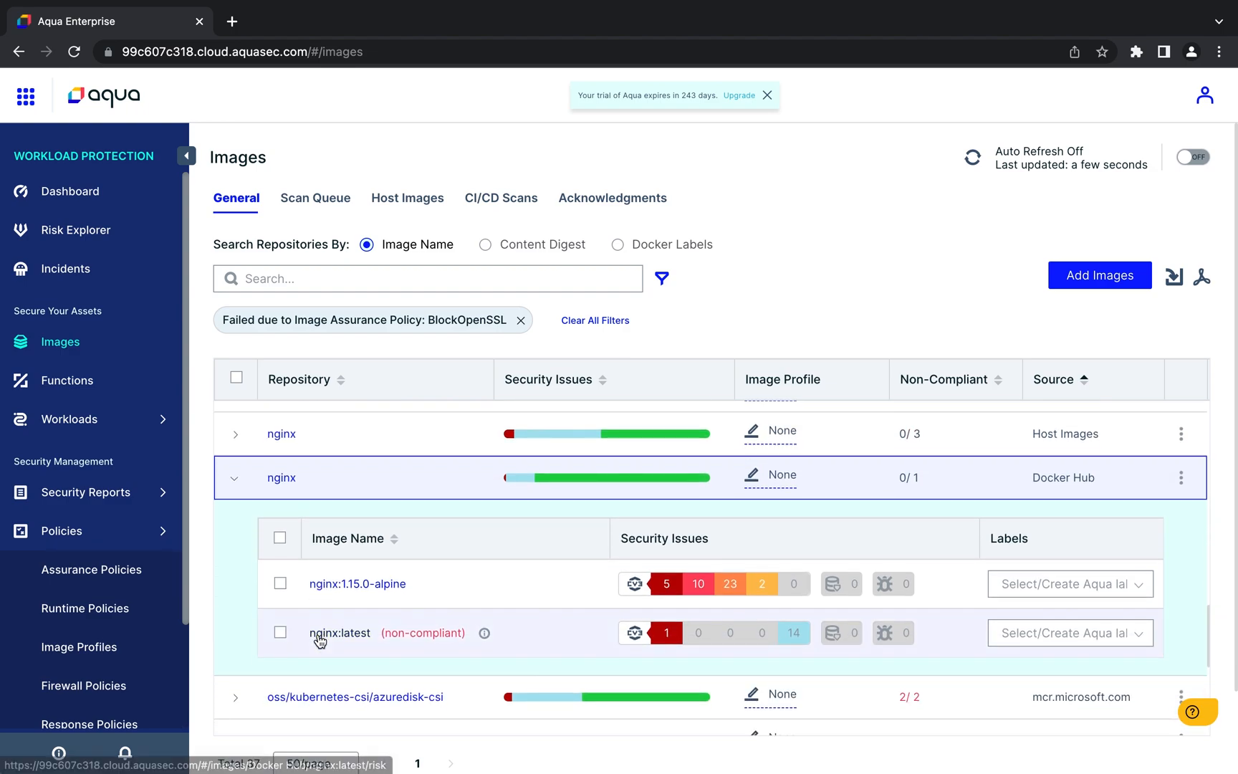
# Step: Open the nginx:latest image details showing its BlockOpenSSL failure
pyautogui.click(339, 632)
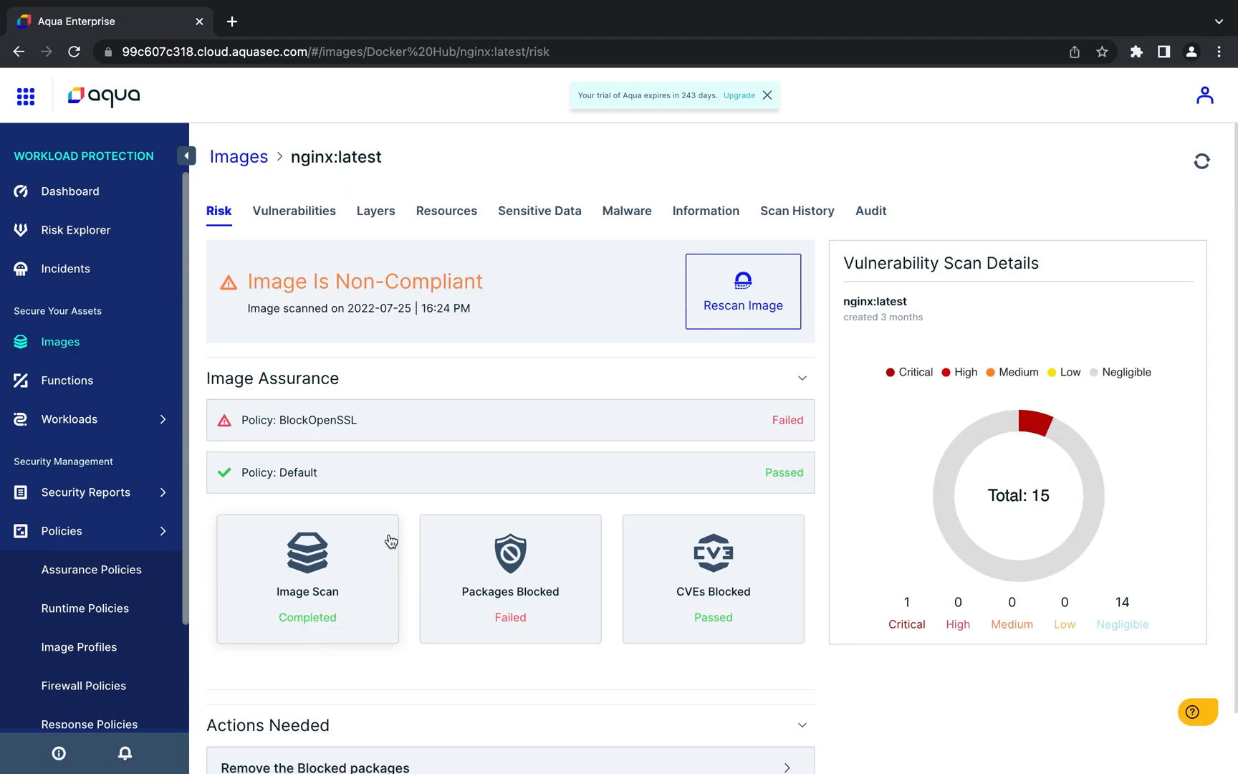
pyautogui.moveTo(516, 604)
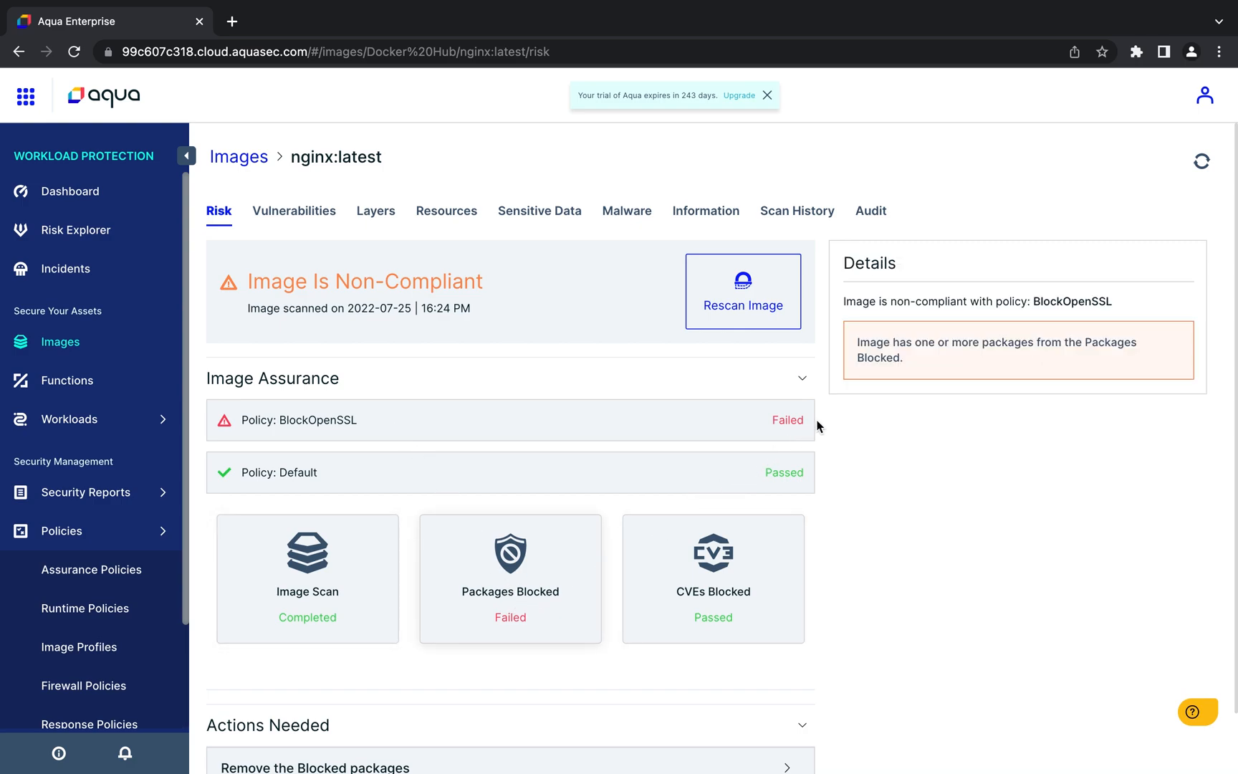
pyautogui.moveTo(851, 404)
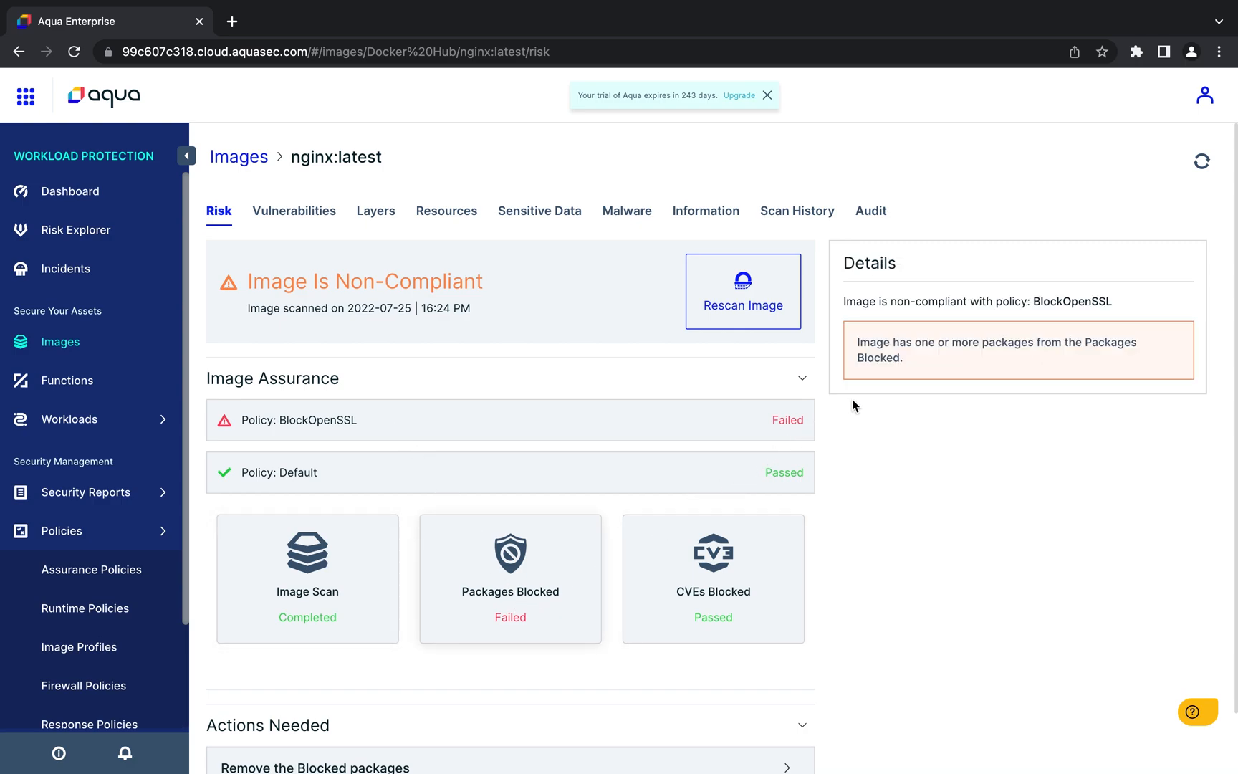